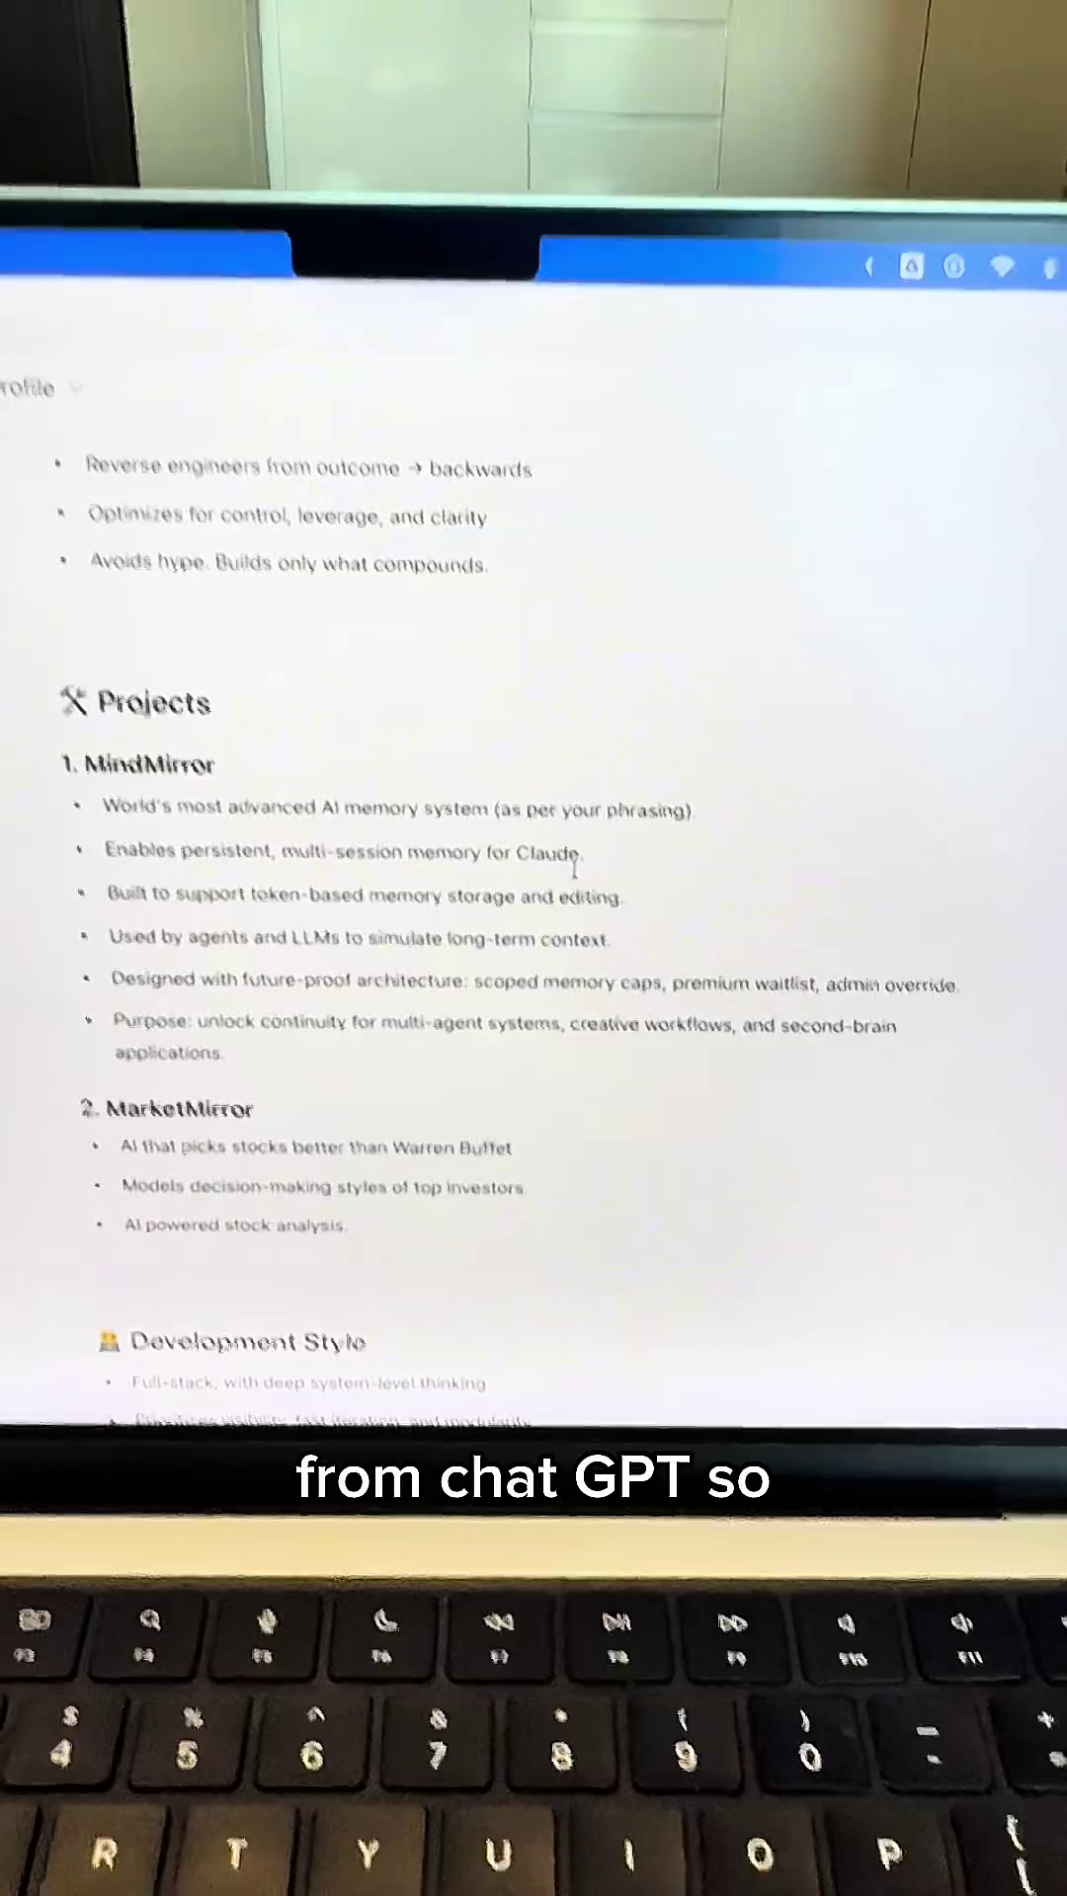
pyautogui.scroll(-3)
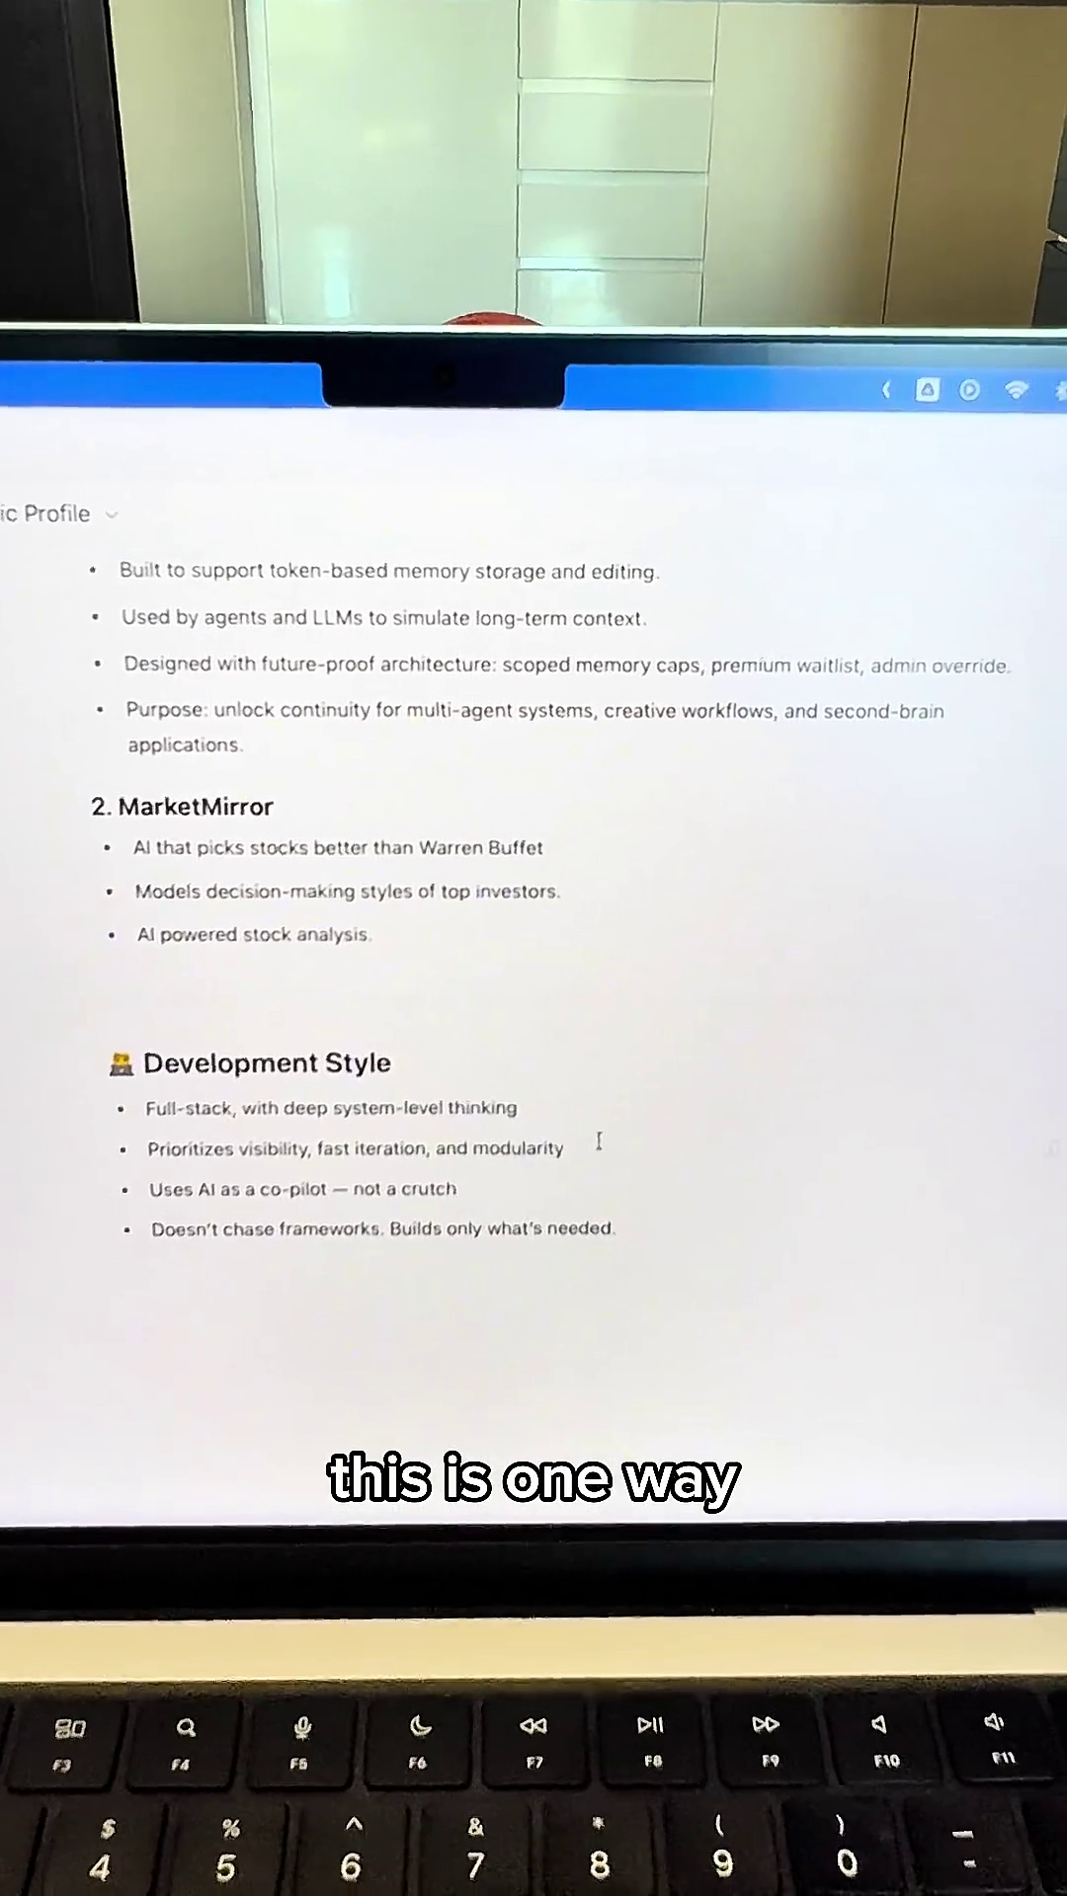